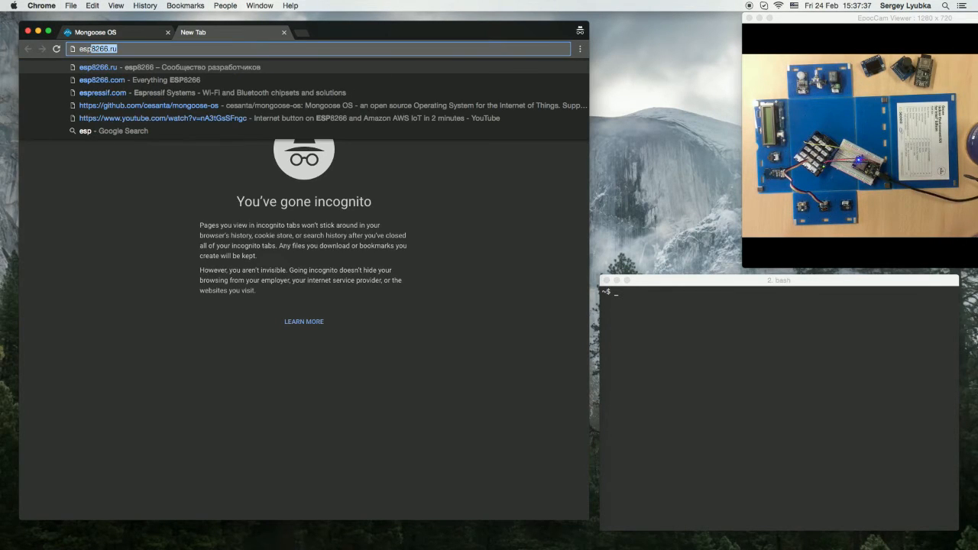
# Search Google for 'esp8266 pinout' and view a NodeMCU pinout image result
pyautogui.write('esp8266 pi')
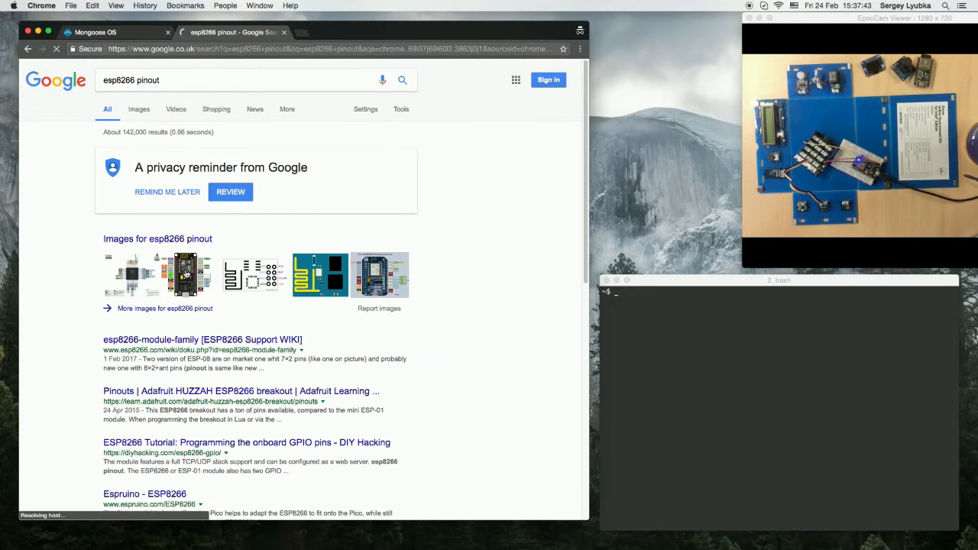
pyautogui.click(186, 275)
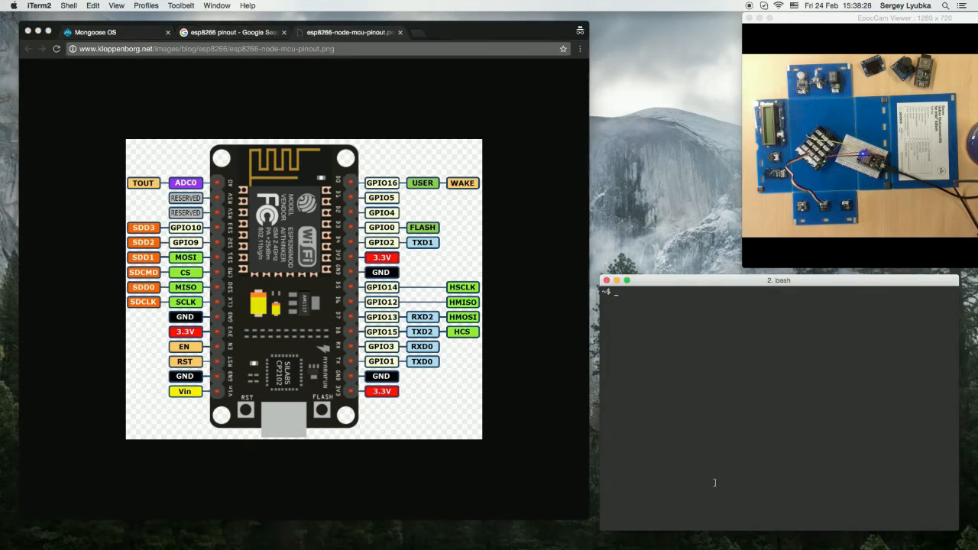
# Run 'mos flash' for the esp8266 in the terminal to flash the firmware
pyautogui.write('mos flash mos-')
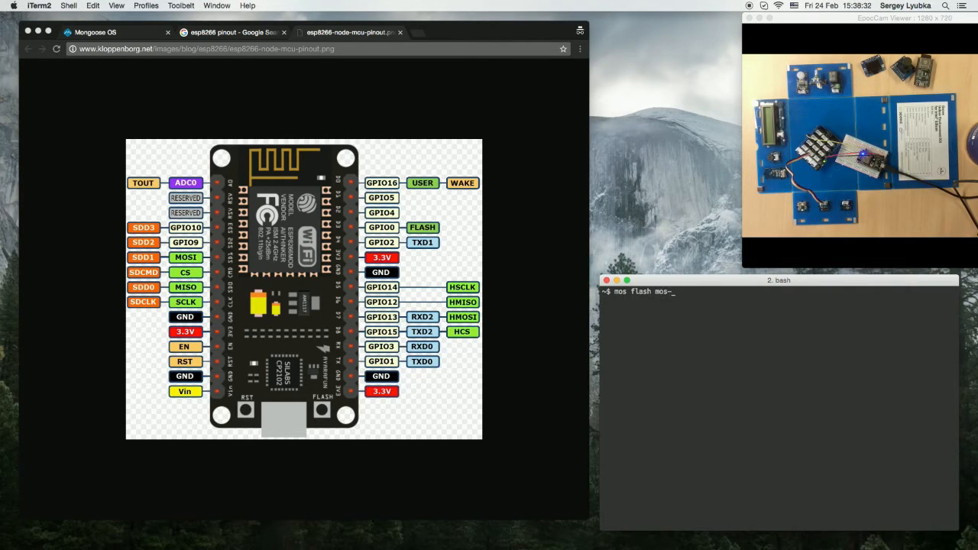
pyautogui.write('esp826')
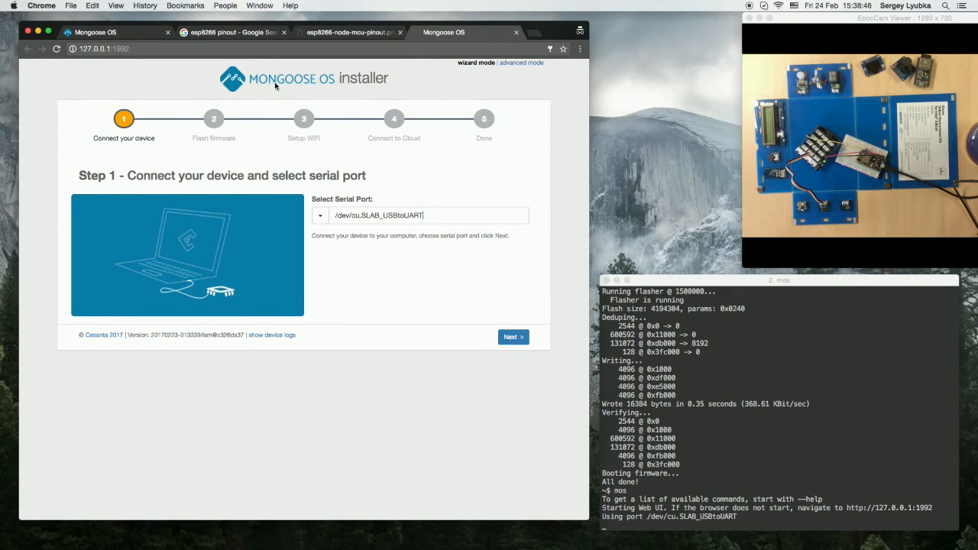
pyautogui.moveTo(522, 64)
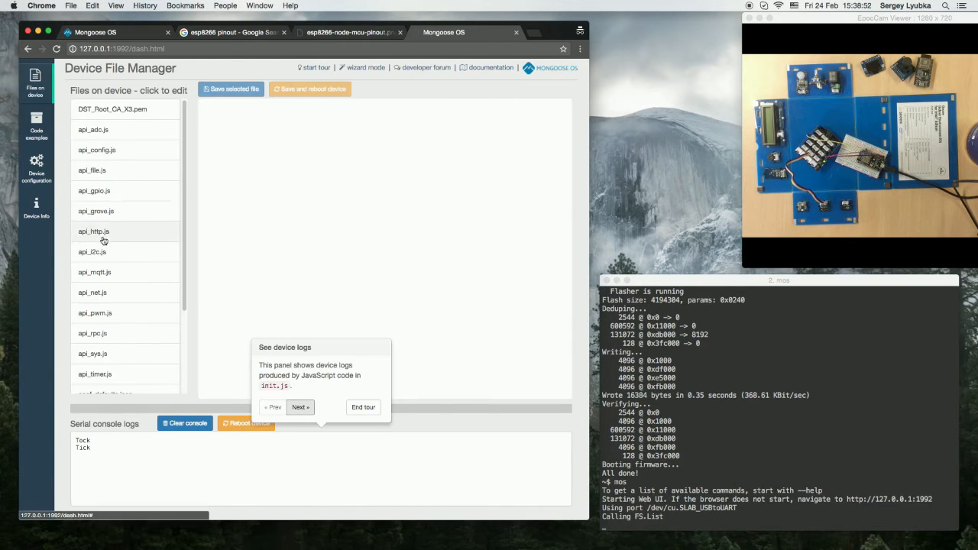
# Select init.js in the Device File Manager list to show its LED-blink code
pyautogui.scroll(-3)
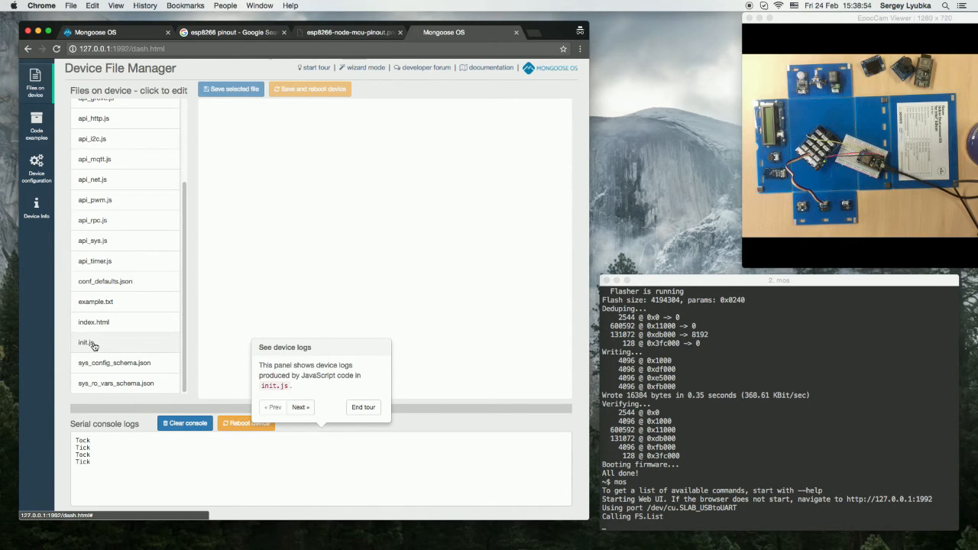
pyautogui.click(84, 343)
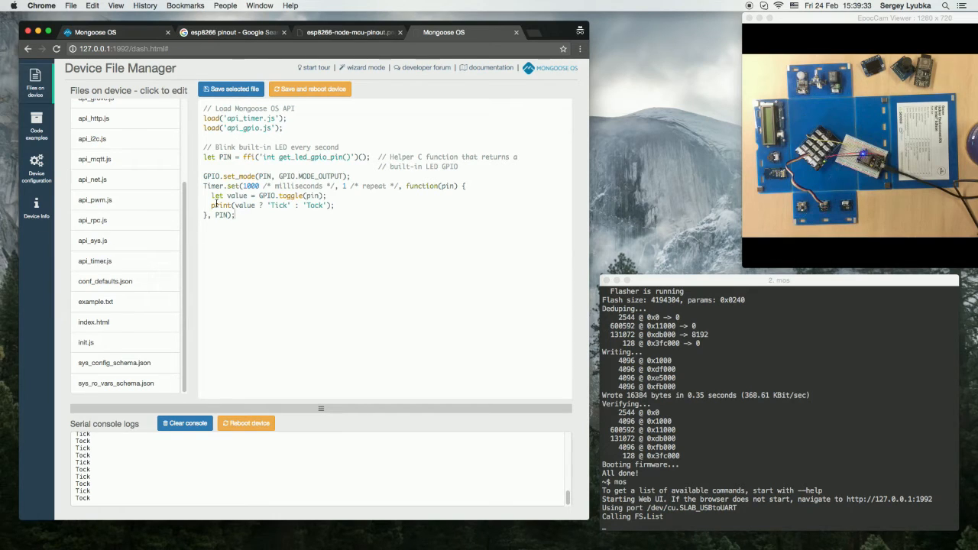
pyautogui.moveTo(156, 244)
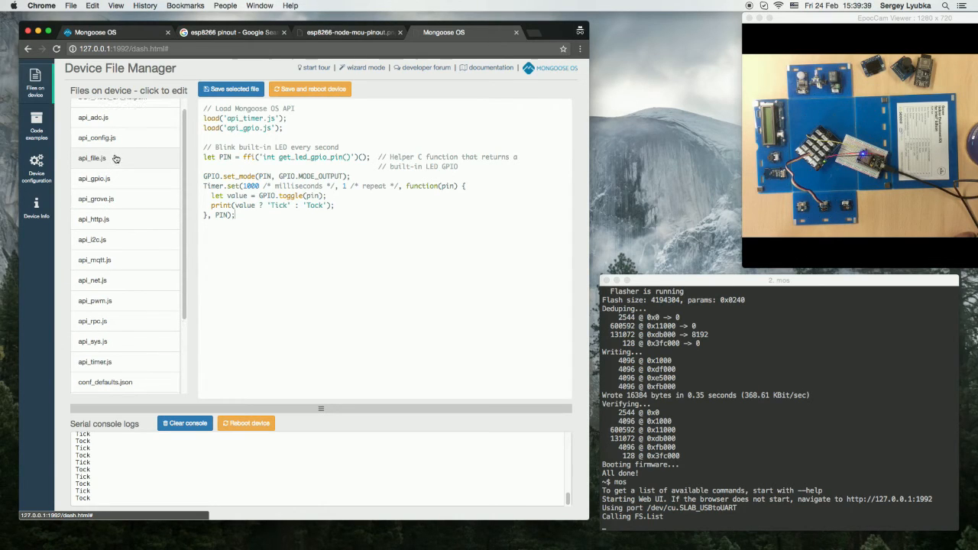
# View api_grove.js and scroll to its Grove.Button attach definition
pyautogui.click(95, 198)
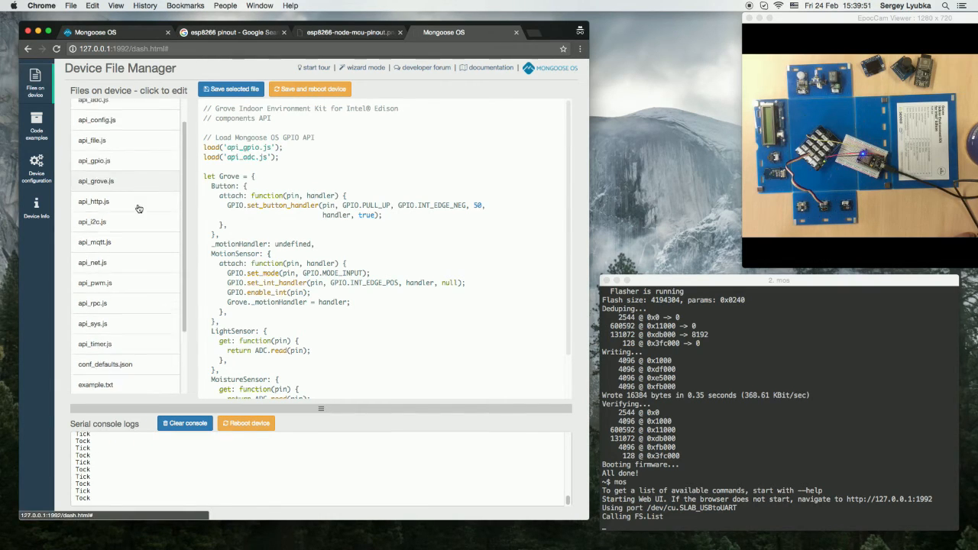
pyautogui.scroll(-3)
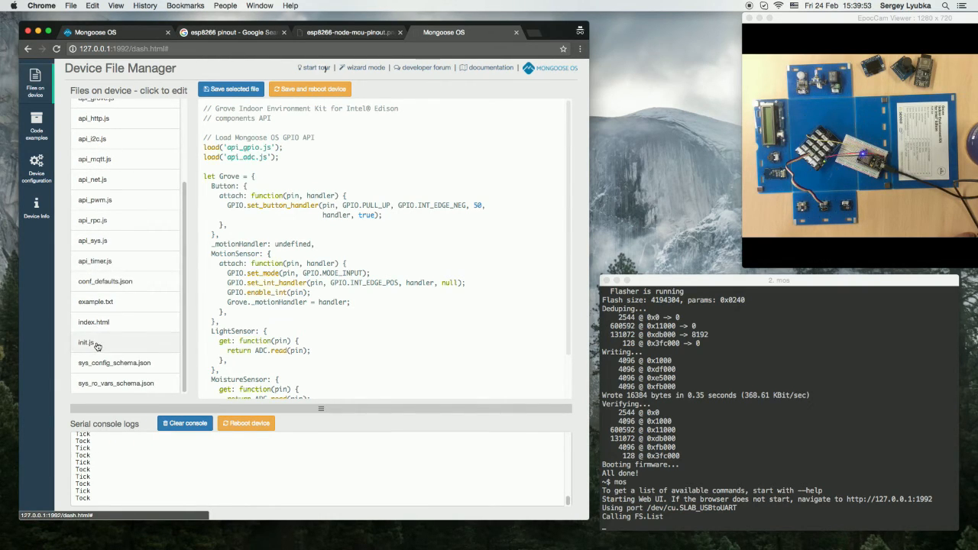
# In init.js, replace the timer with Grove.Button.attach(5, function() {...});
pyautogui.click(84, 342)
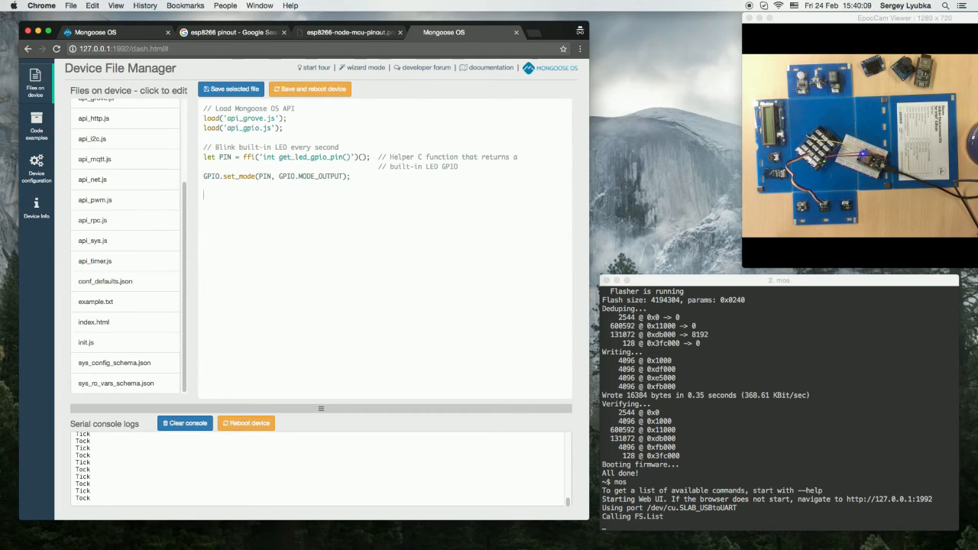
pyautogui.write('Grove.F')
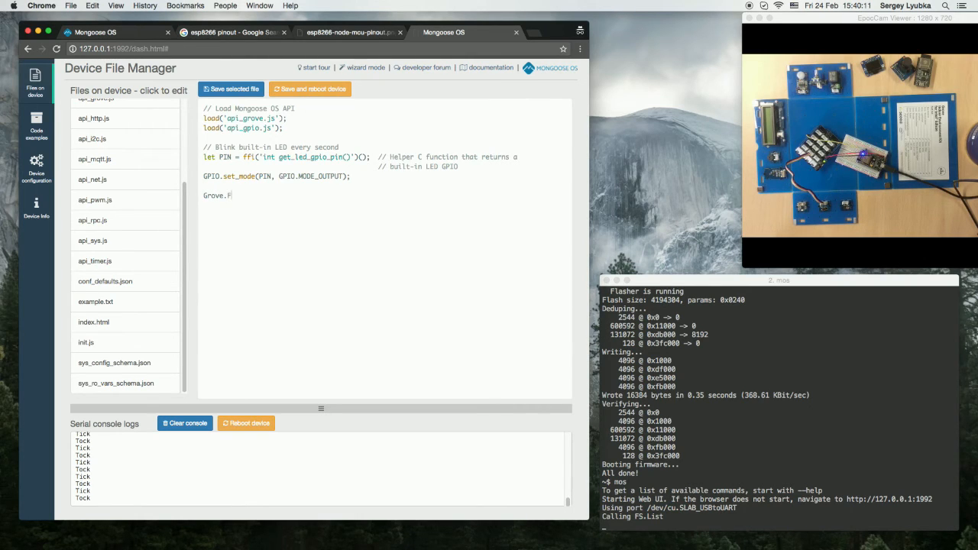
pyautogui.write('Button.')
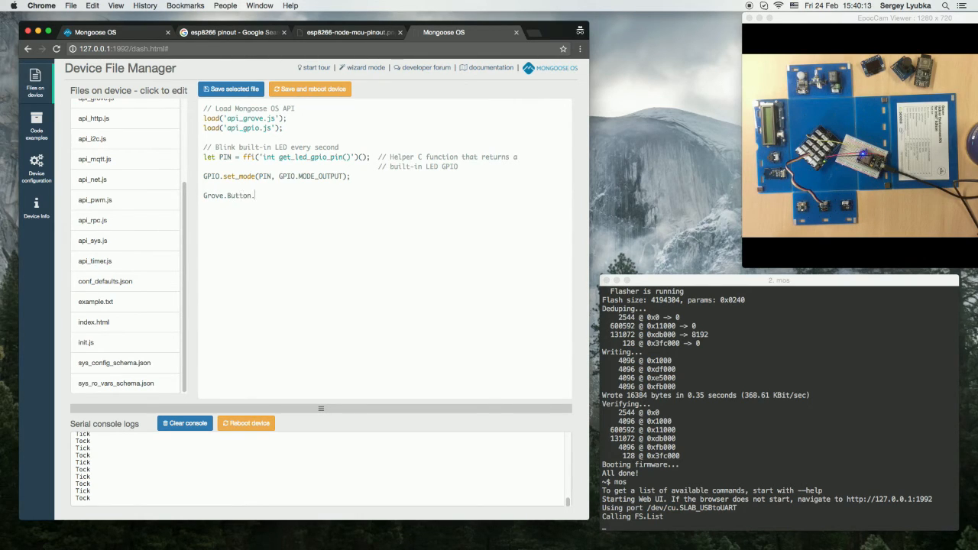
pyautogui.write('attach(')
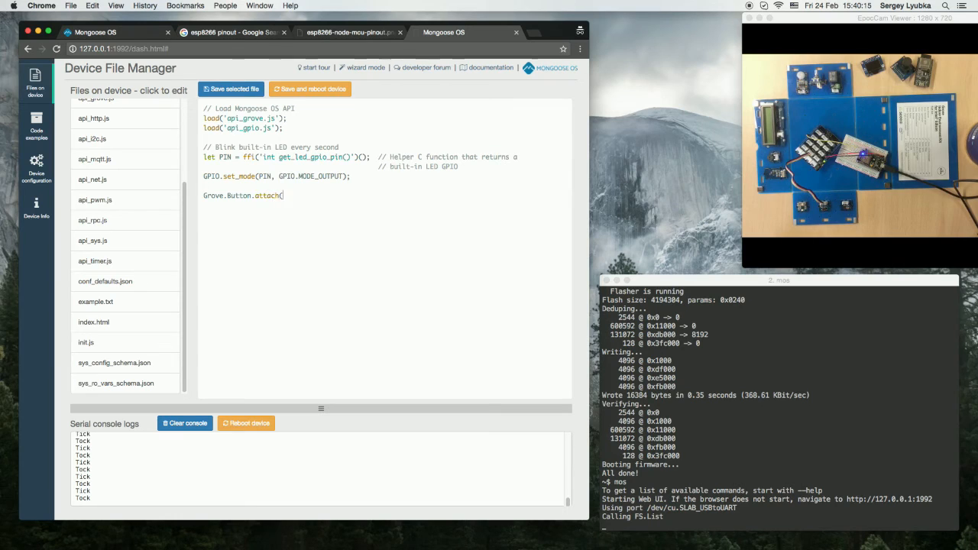
pyautogui.write(');')
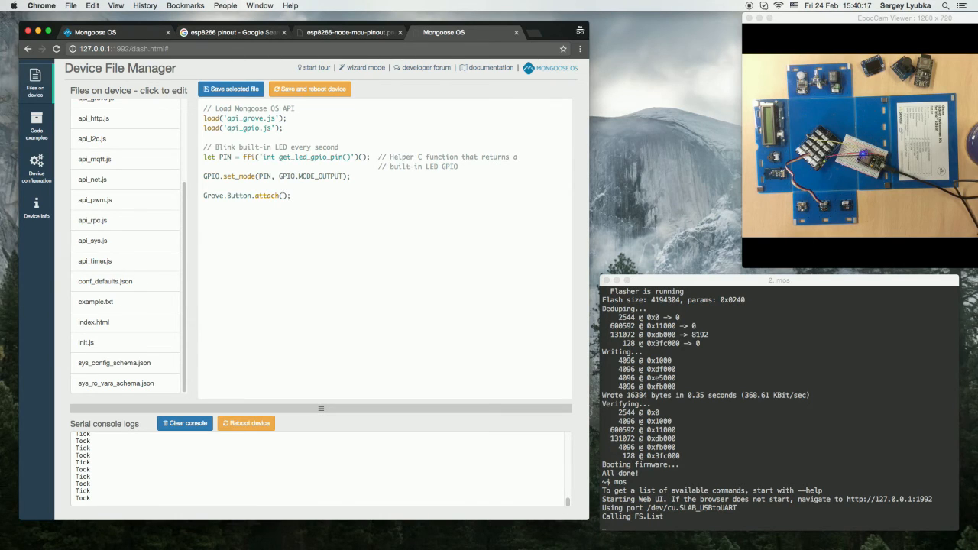
pyautogui.write('5, function(')
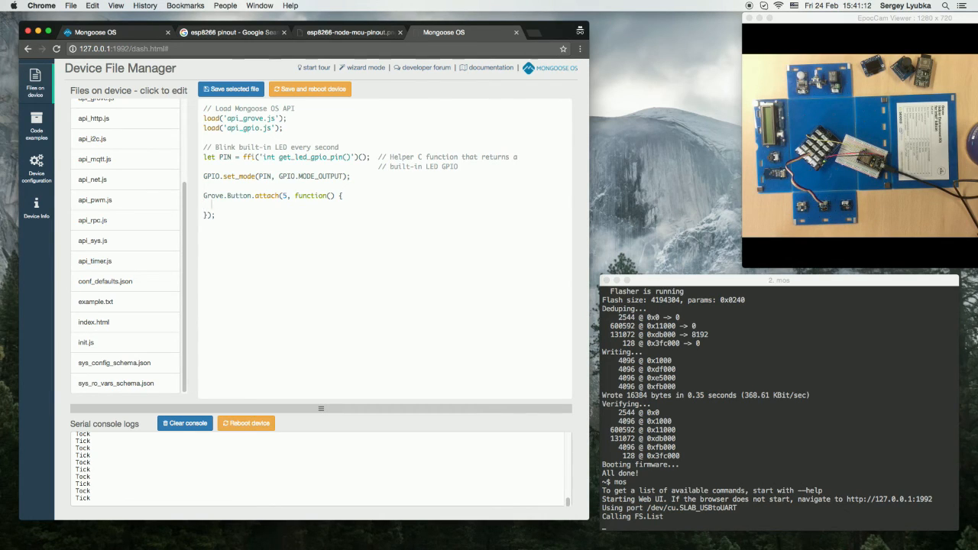
# Make the handler call GPIO.toggle(PIN), then save init.js and reboot the device
pyautogui.write('GPIO')
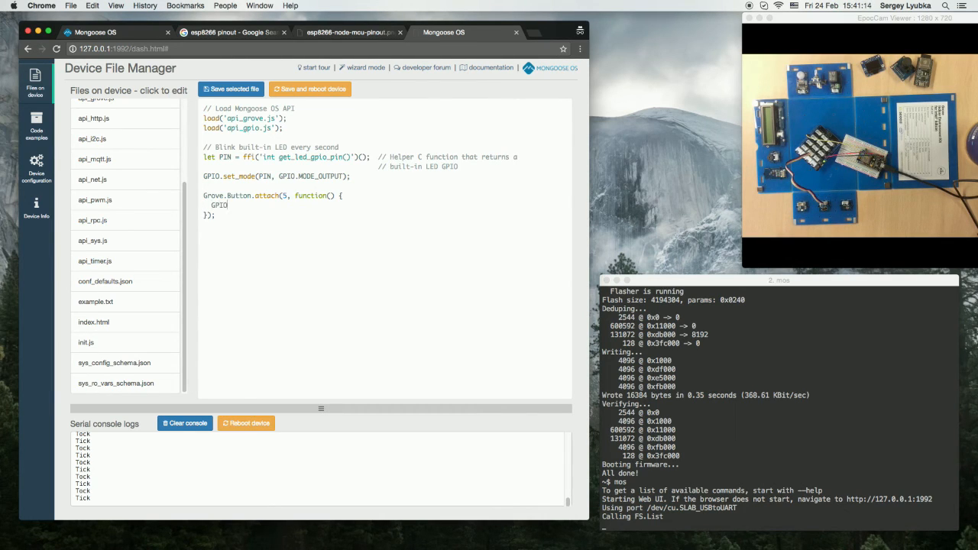
pyautogui.write('toggle(PIN);')
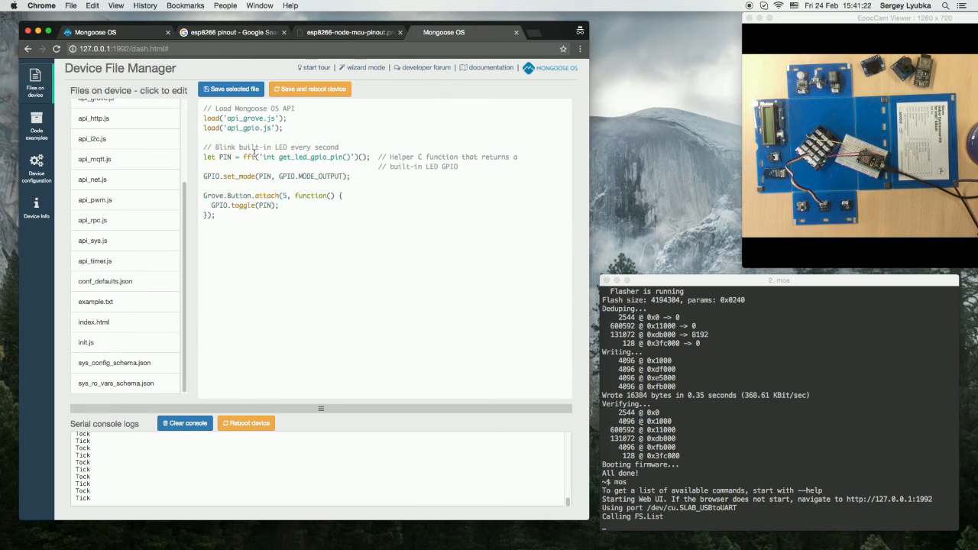
pyautogui.click(308, 89)
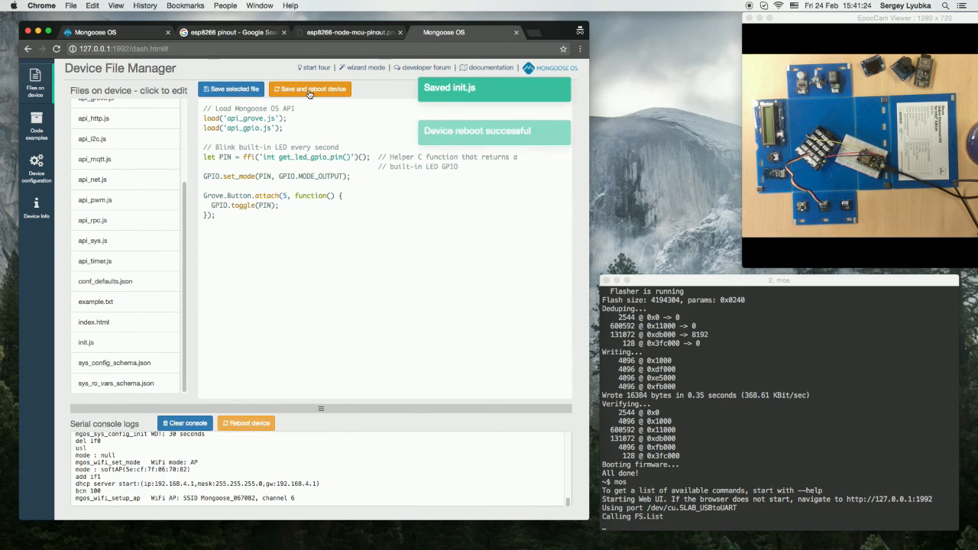